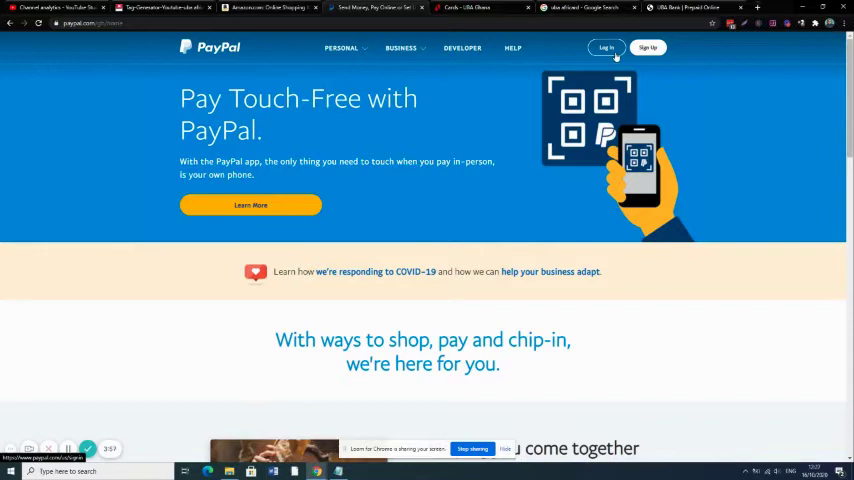
Sign in and show the Summary dashboard with the $31.58 USD balance and recent twitter payments.
{"action": "left_click", "coordinate": [604, 48]}
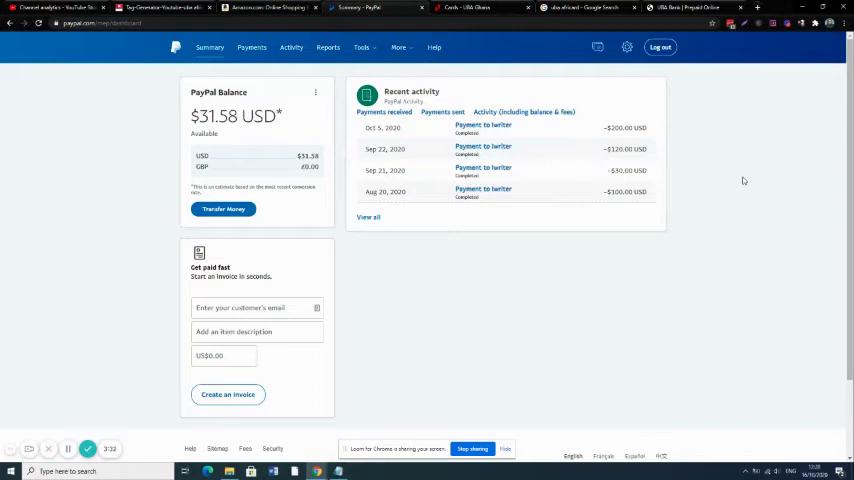
{"action": "scroll", "scroll_direction": "down", "scroll_amount": 3}
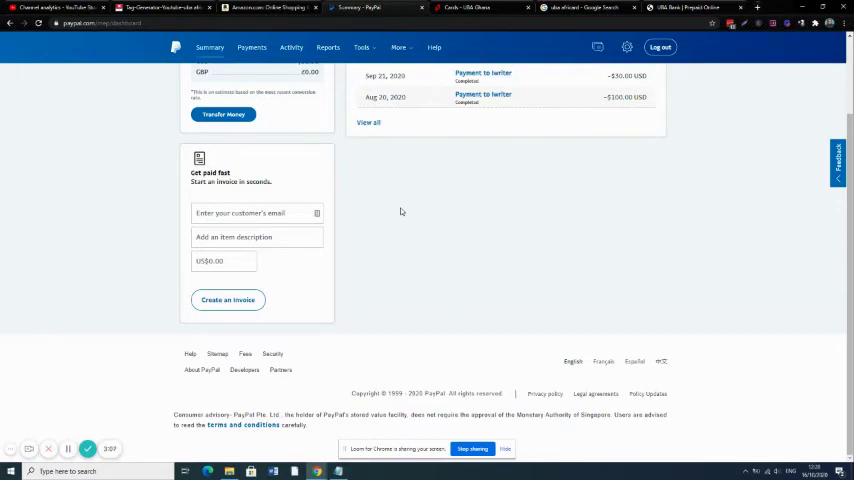
{"action": "mouse_move", "coordinate": [270, 64]}
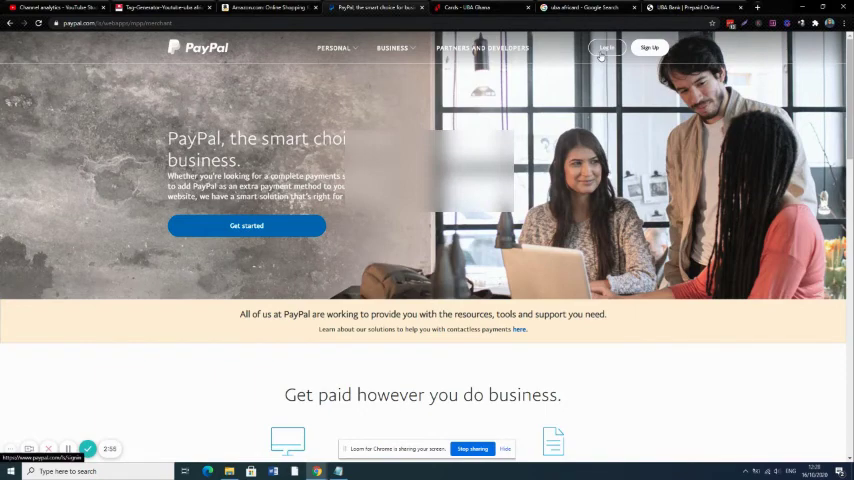
Log out of the account and bring the PayPal login page back up.
{"action": "left_click", "coordinate": [606, 48]}
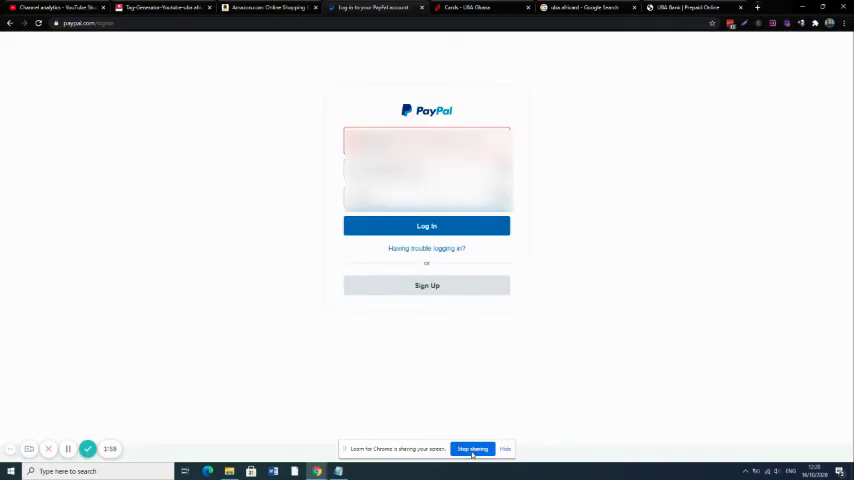